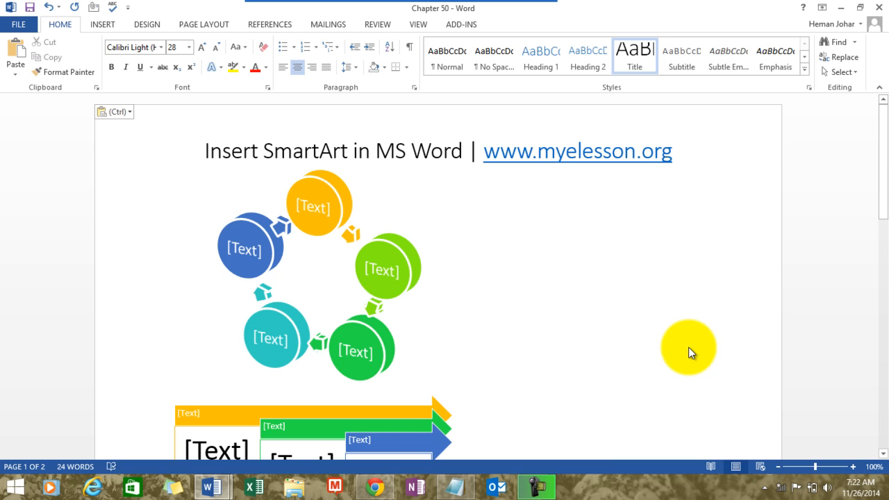
Scroll from the title to page 2 showing the list Insert, Edit, Move, Copy, Delete
{"action": "left_click", "coordinate": [206, 151]}
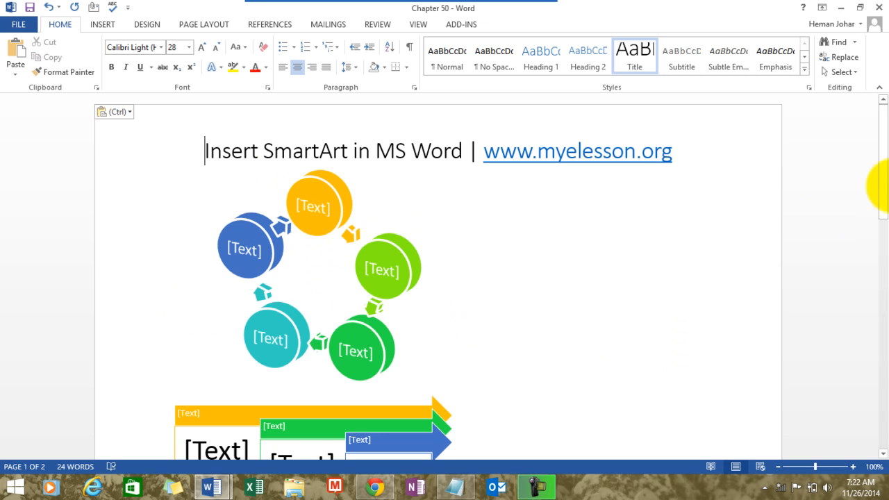
{"action": "scroll", "scroll_direction": "down", "scroll_amount": 3}
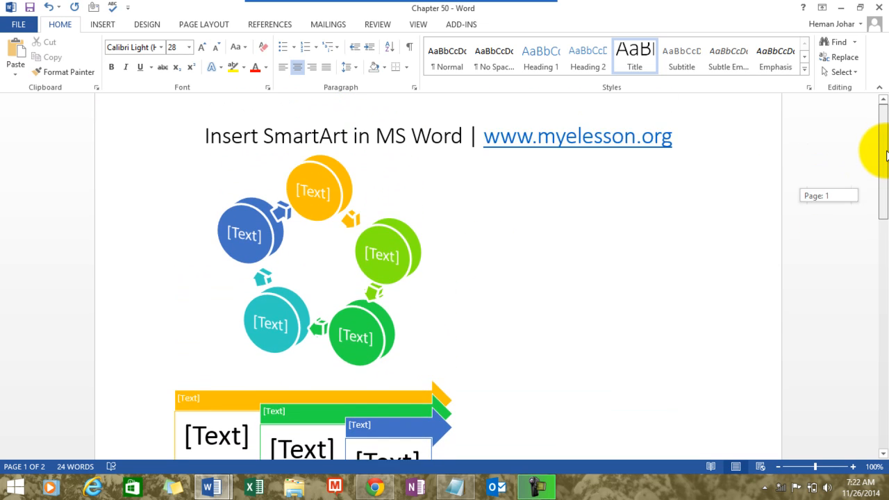
{"action": "scroll", "scroll_direction": "down", "scroll_amount": 3}
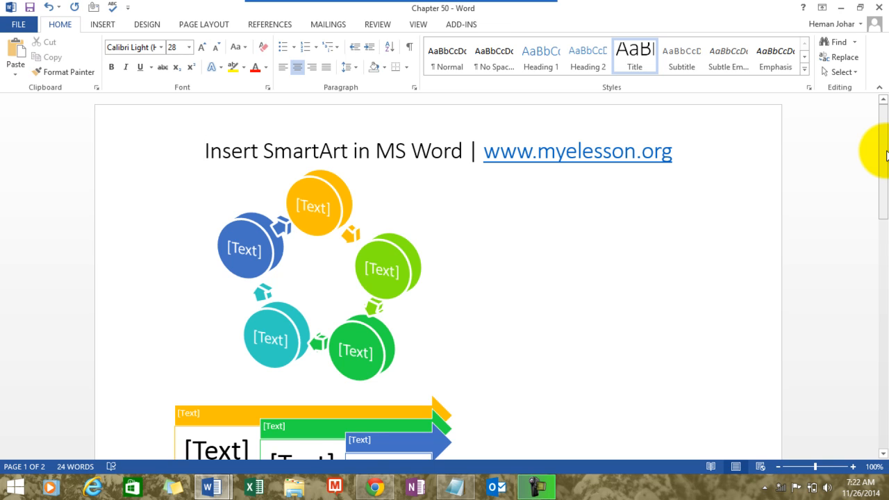
{"action": "scroll", "scroll_direction": "down", "scroll_amount": 3}
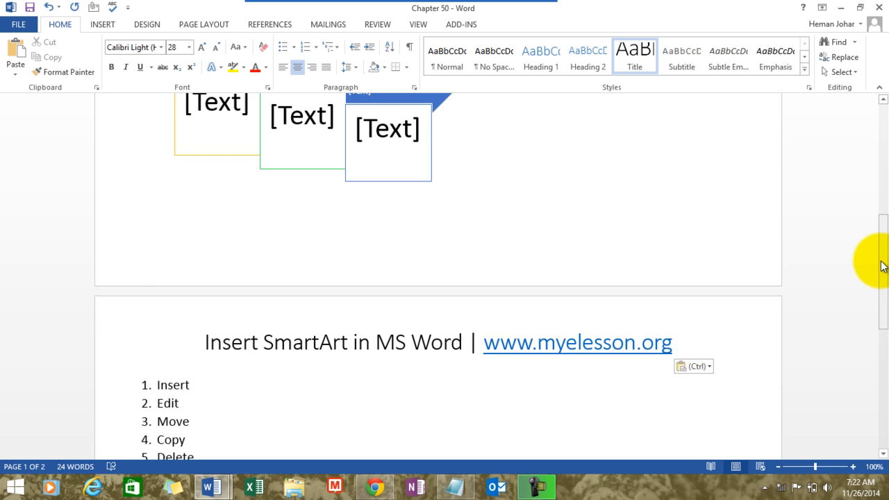
{"action": "scroll", "scroll_direction": "down", "scroll_amount": 3}
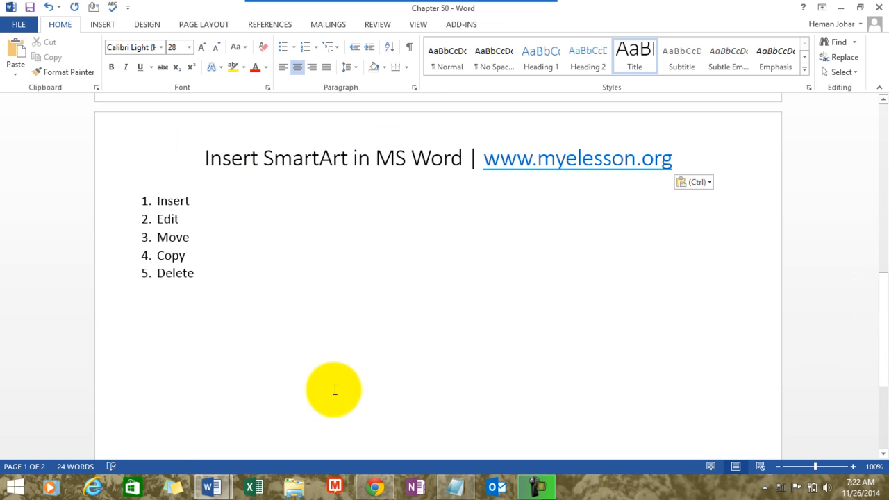
{"action": "mouse_move", "coordinate": [255, 387]}
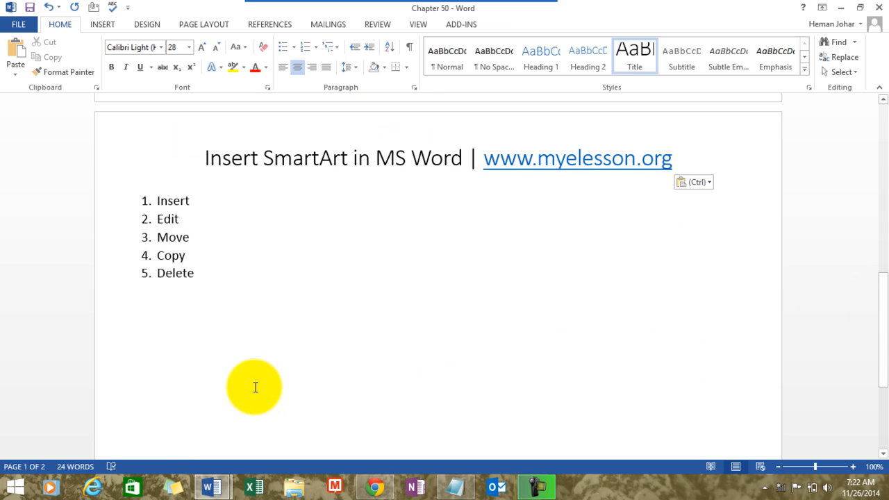
Open the Choose a SmartArt Graphic dialog from the Insert ribbon
{"action": "left_click", "coordinate": [102, 23]}
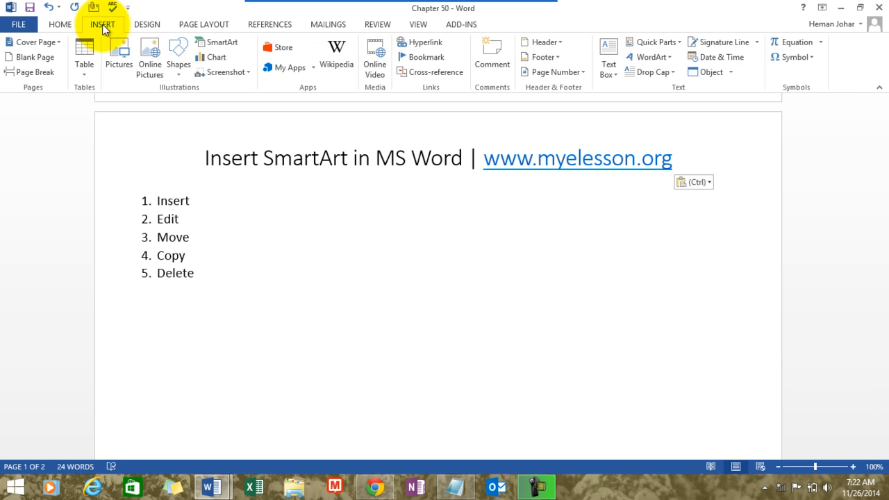
{"action": "mouse_move", "coordinate": [221, 42]}
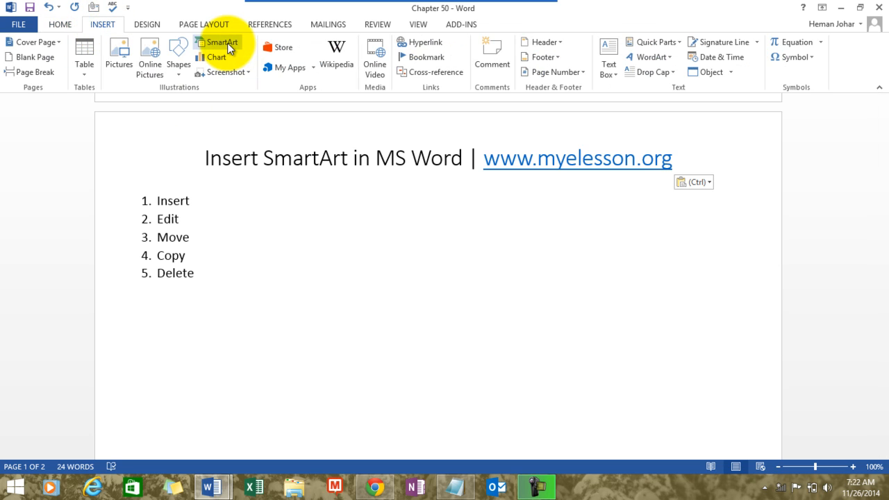
{"action": "left_click", "coordinate": [219, 45]}
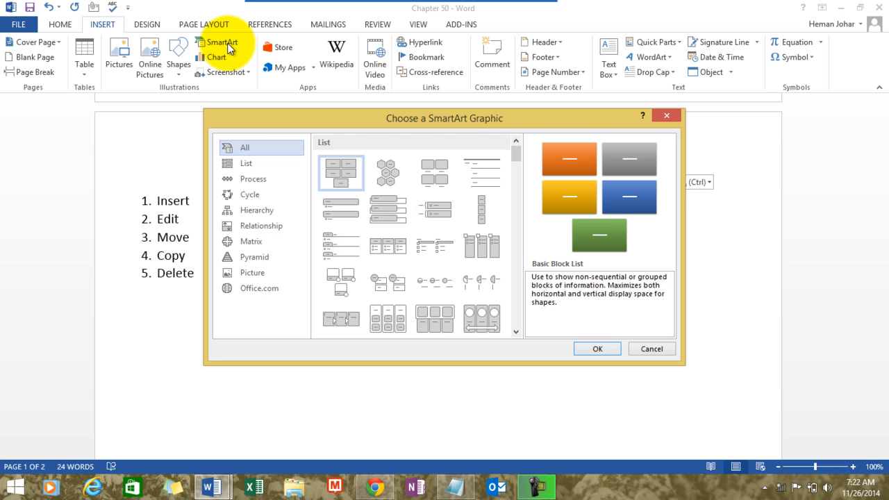
{"action": "mouse_move", "coordinate": [251, 123]}
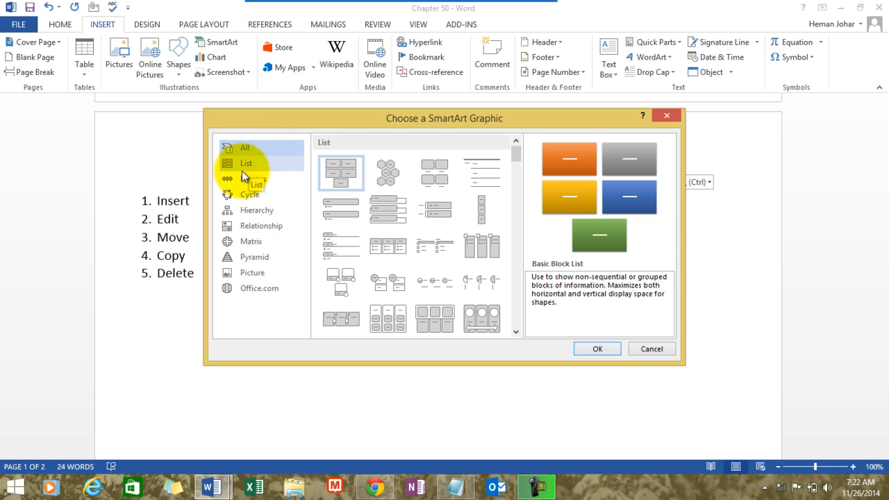
Preview Vertical Box List and Circle Accent Timeline, then show the Cycle layouts
{"action": "left_click", "coordinate": [246, 163]}
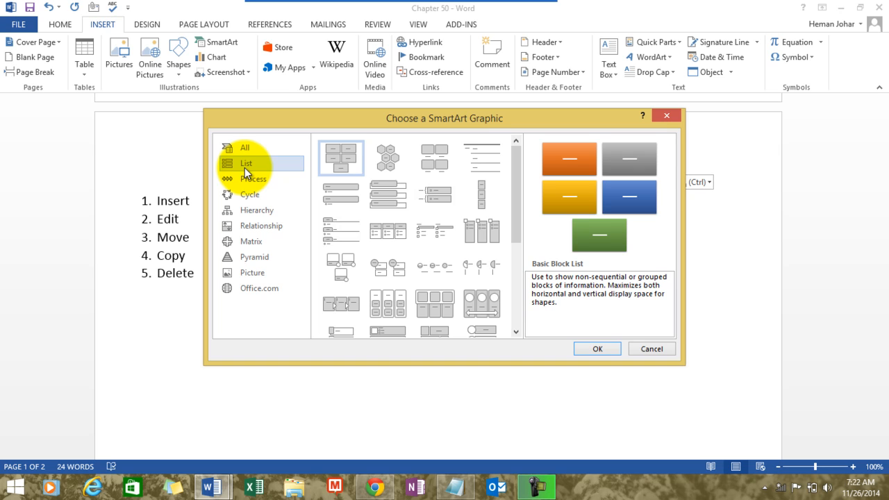
{"action": "left_click", "coordinate": [387, 195]}
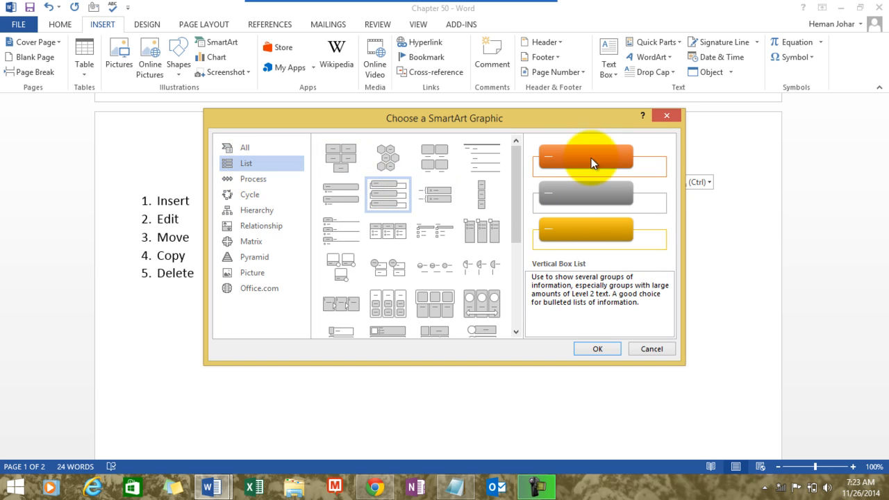
{"action": "mouse_move", "coordinate": [613, 203]}
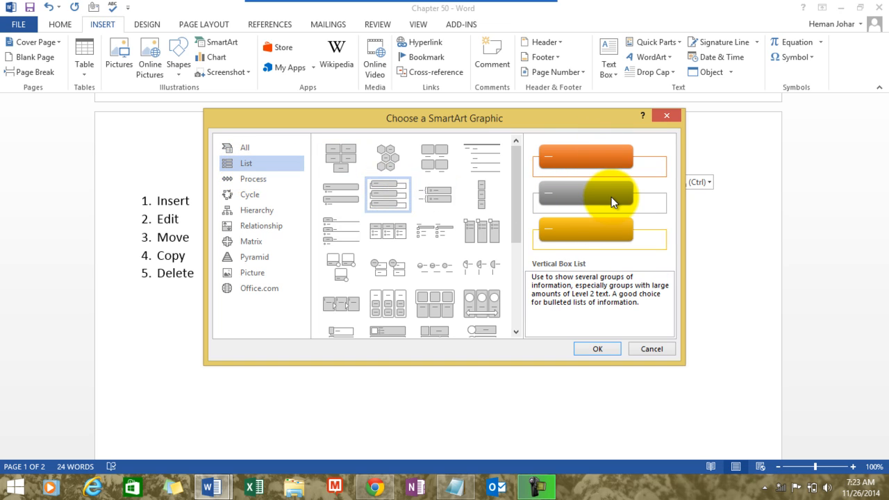
{"action": "left_click", "coordinate": [254, 178]}
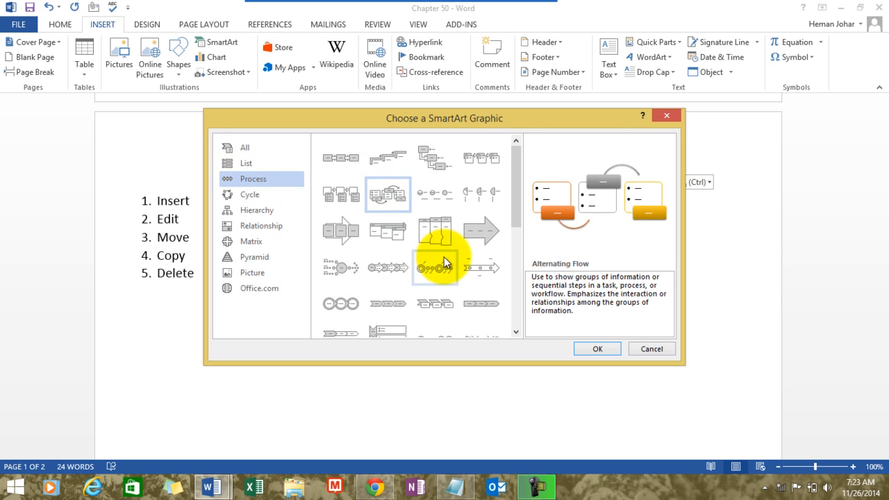
{"action": "left_click", "coordinate": [435, 267]}
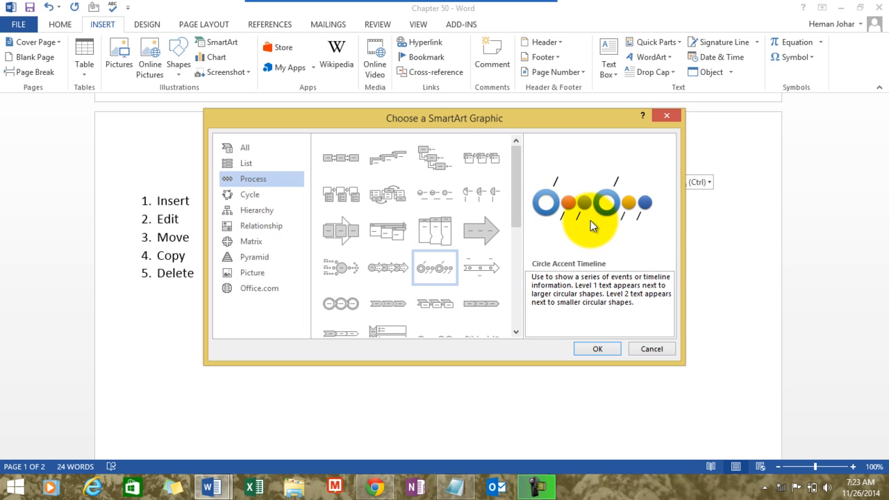
{"action": "left_click", "coordinate": [250, 194]}
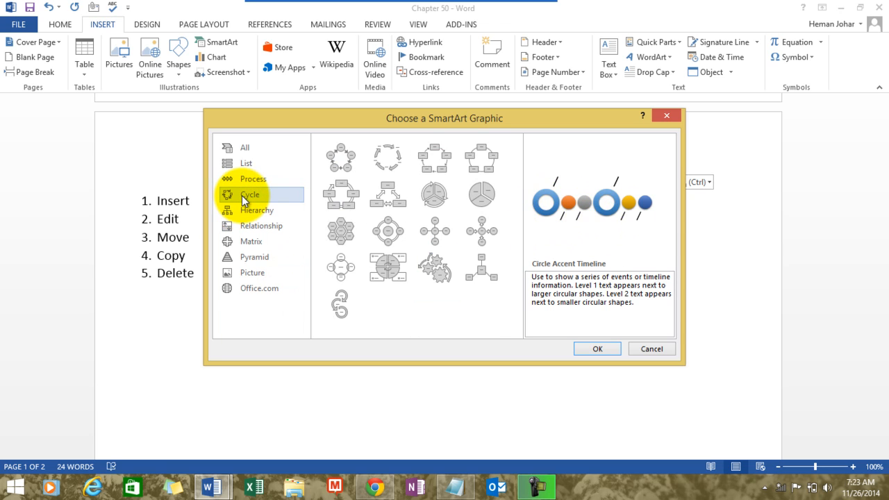
Preview Gear, Interconnected Rings and Basic Venn layouts, then show the Matrix category
{"action": "left_click", "coordinate": [435, 269]}
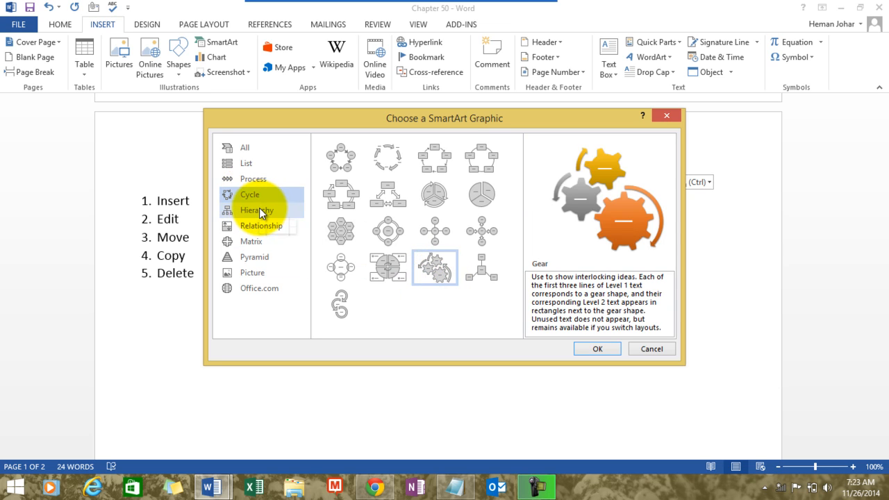
{"action": "left_click", "coordinate": [256, 209]}
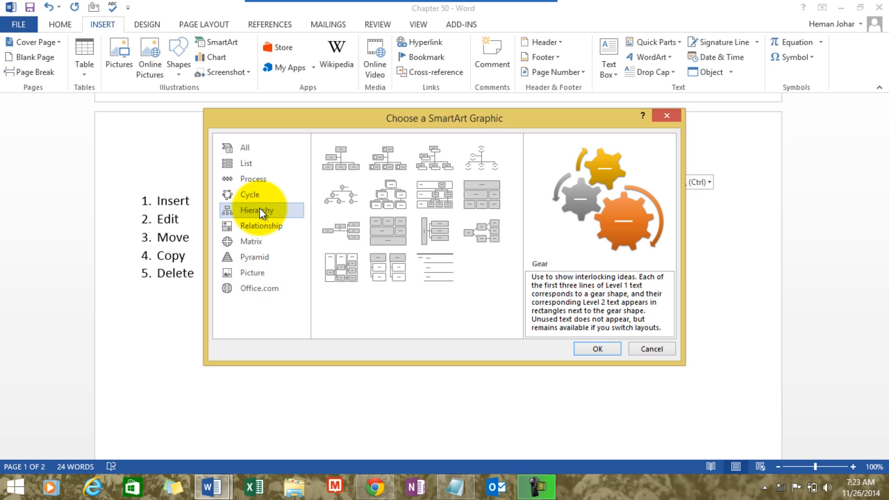
{"action": "left_click", "coordinate": [263, 226]}
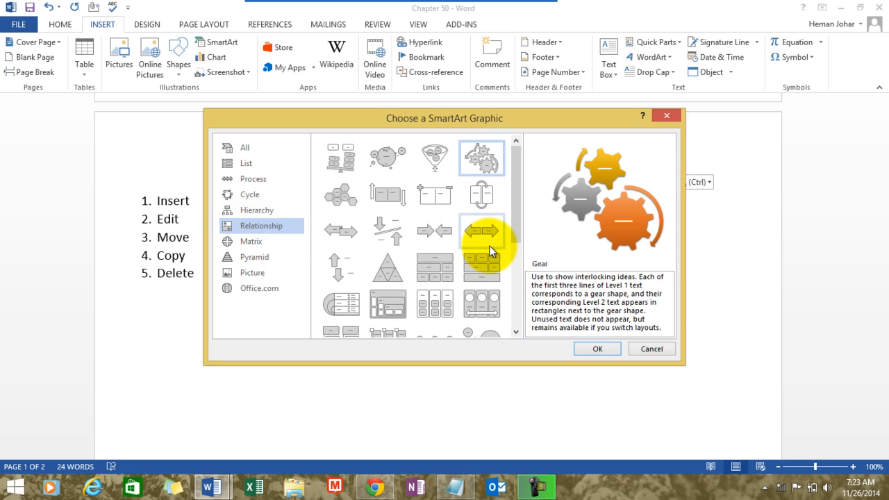
{"action": "scroll", "scroll_direction": "down", "scroll_amount": 3}
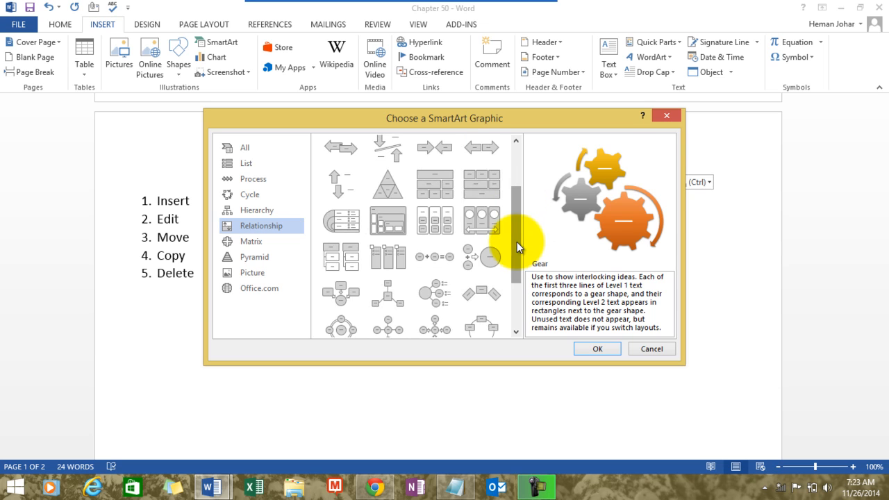
{"action": "scroll", "scroll_direction": "down", "scroll_amount": 3}
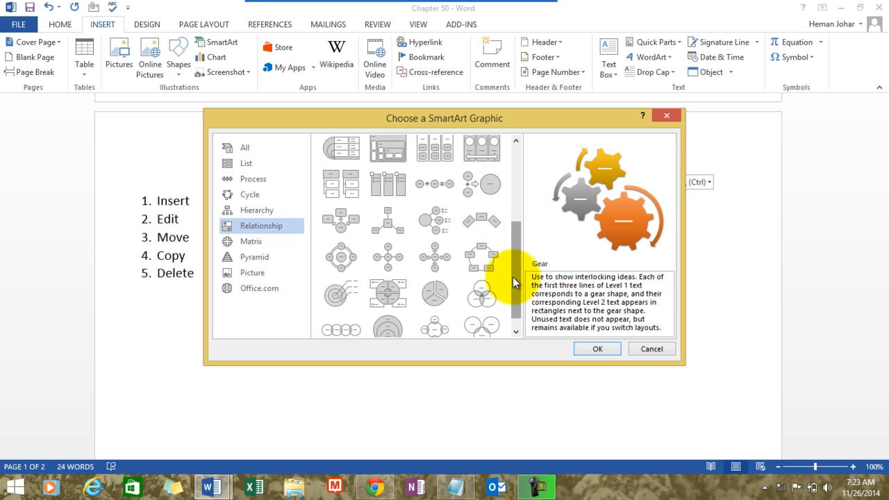
{"action": "scroll", "scroll_direction": "down", "scroll_amount": 3}
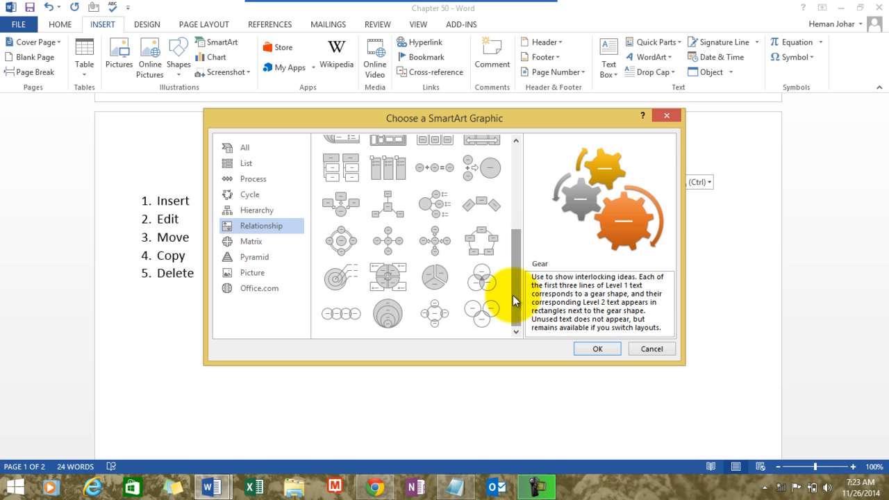
{"action": "left_click", "coordinate": [481, 277]}
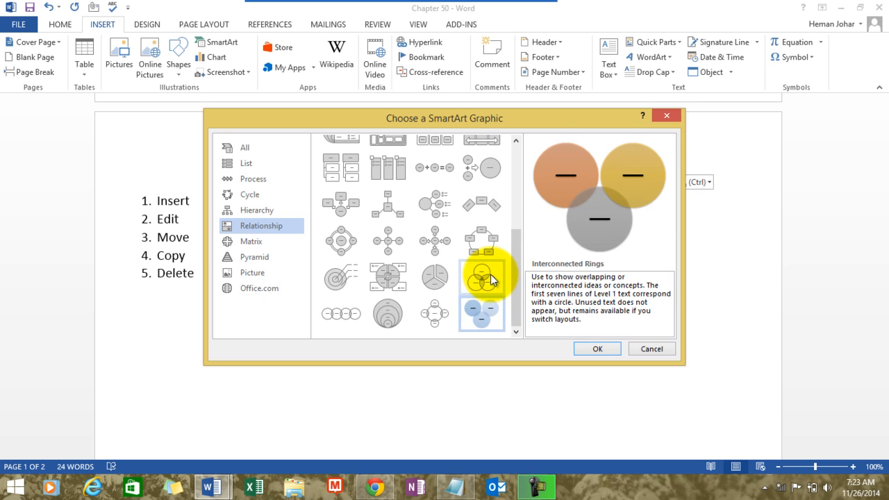
{"action": "left_click", "coordinate": [481, 277]}
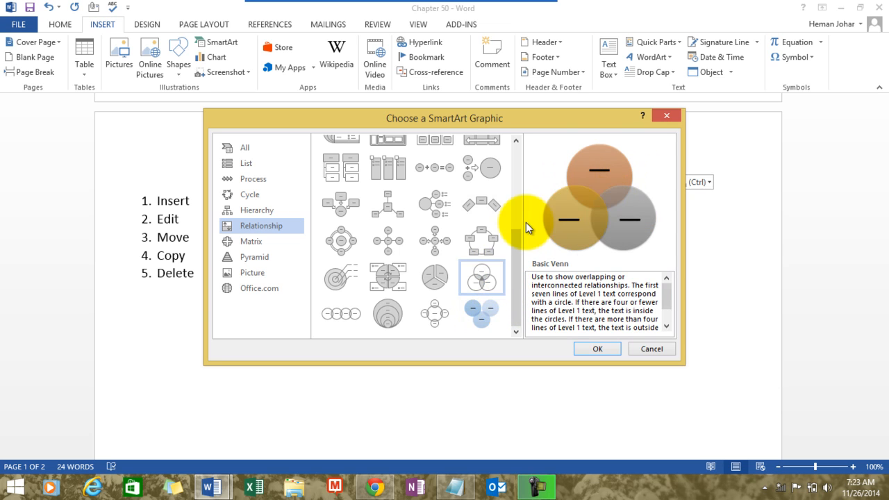
{"action": "left_click", "coordinate": [252, 241]}
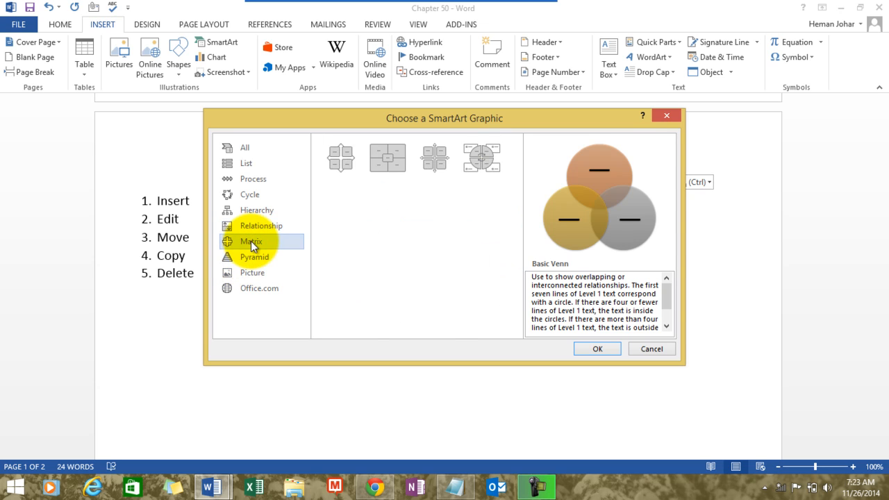
Browse the Pyramid and Picture categories, then return to the Process layouts
{"action": "left_click", "coordinate": [255, 256]}
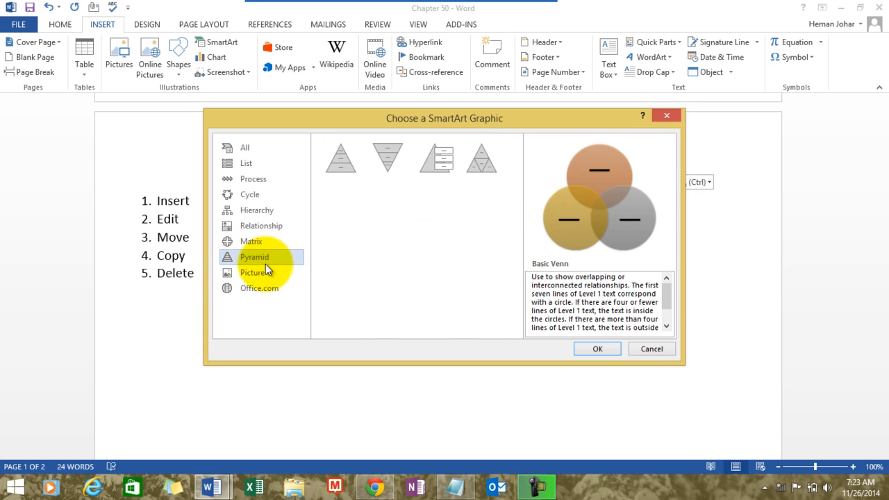
{"action": "left_click", "coordinate": [252, 271]}
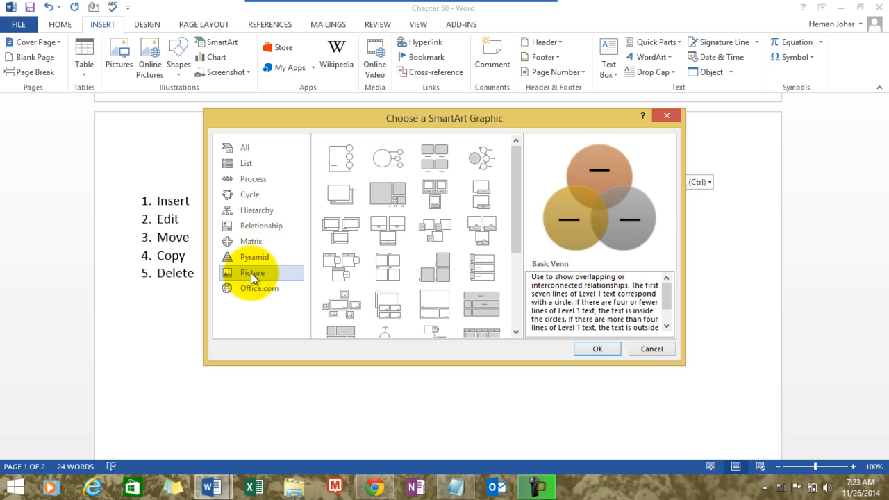
{"action": "left_click", "coordinate": [249, 195]}
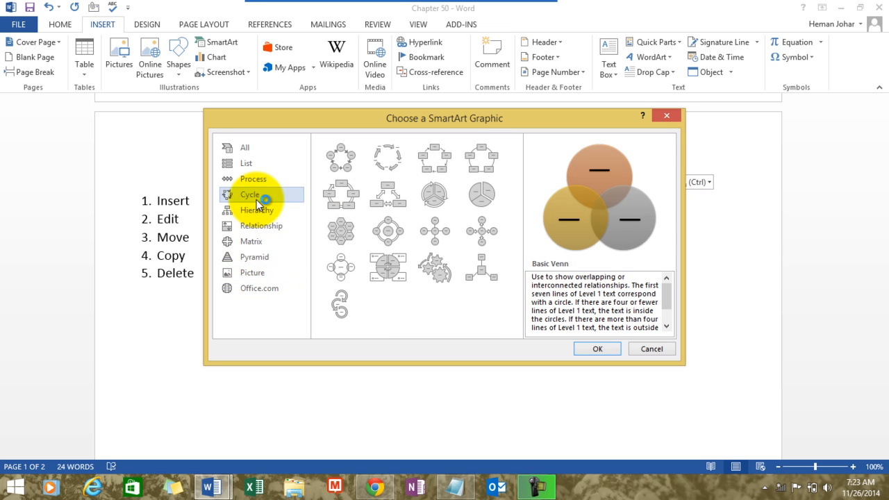
{"action": "left_click", "coordinate": [254, 178]}
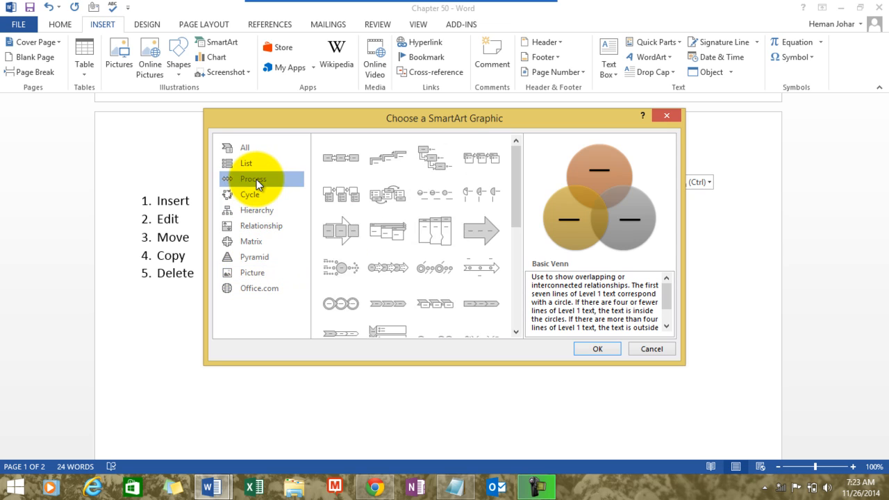
{"action": "mouse_move", "coordinate": [511, 191]}
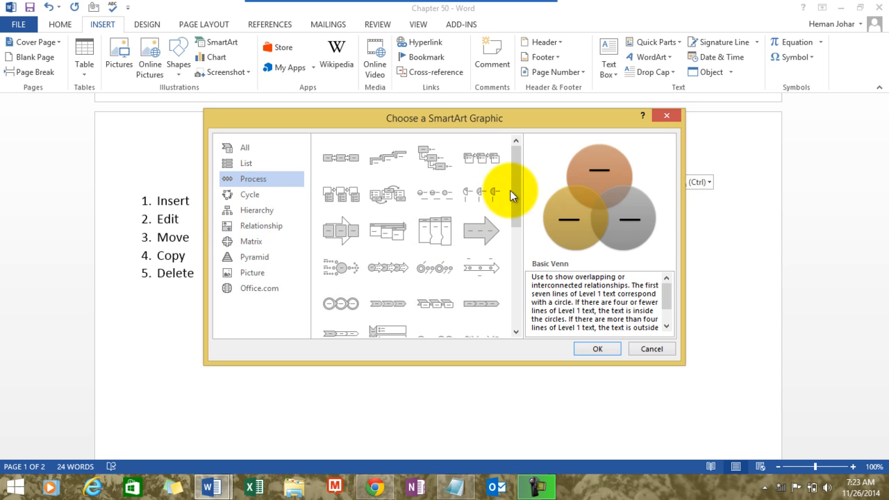
Insert the Funnel SmartArt layout from the Process category
{"action": "scroll", "scroll_direction": "down", "scroll_amount": 3}
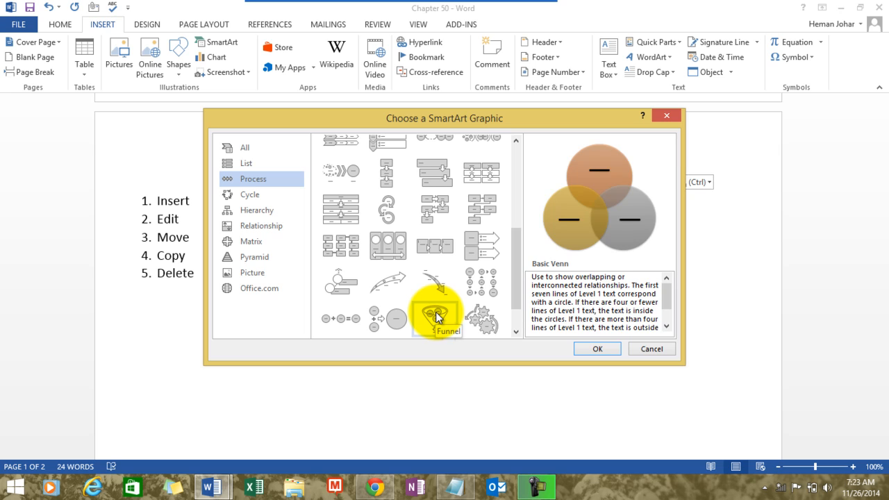
{"action": "left_click", "coordinate": [435, 318]}
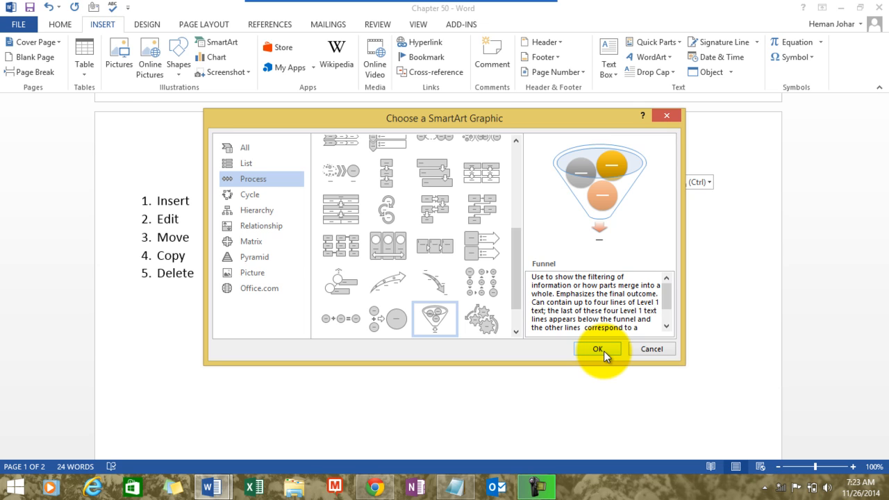
{"action": "left_click", "coordinate": [599, 348]}
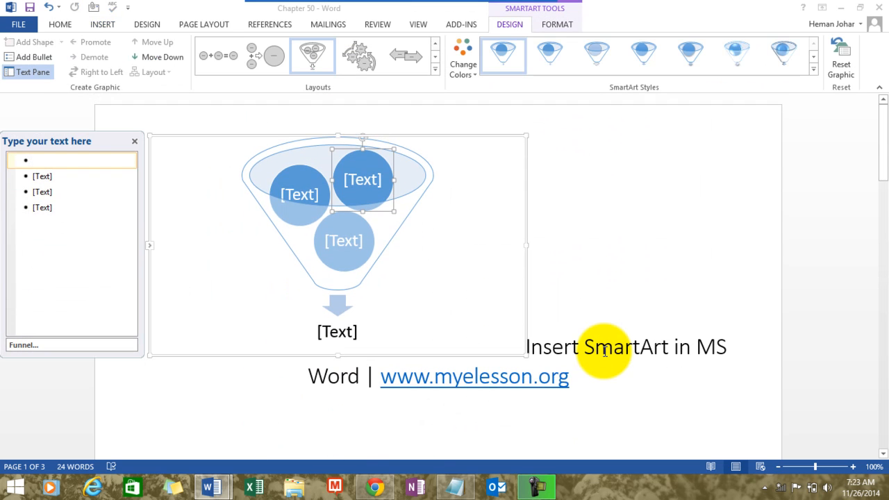
{"action": "mouse_move", "coordinate": [485, 241]}
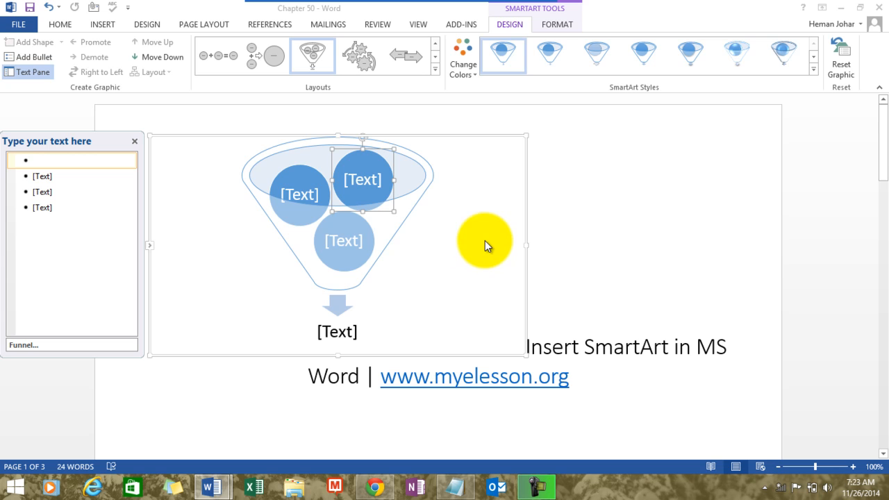
{"action": "mouse_move", "coordinate": [485, 243]}
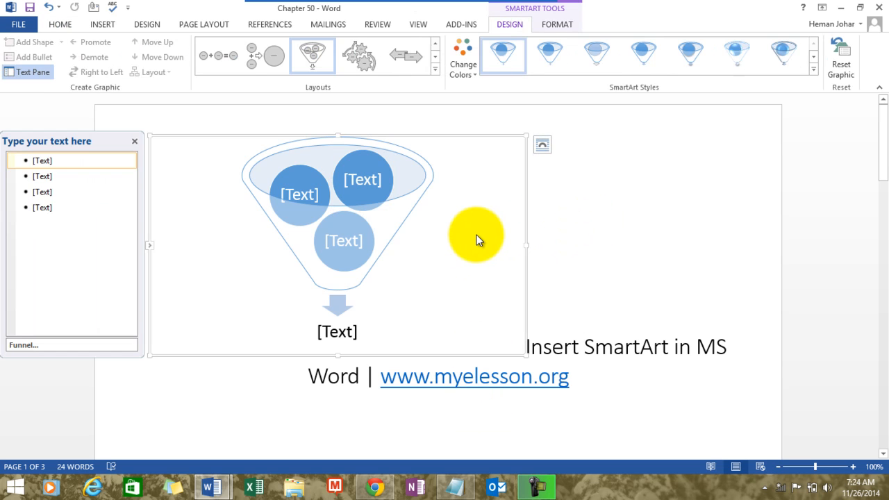
{"action": "mouse_move", "coordinate": [541, 209]}
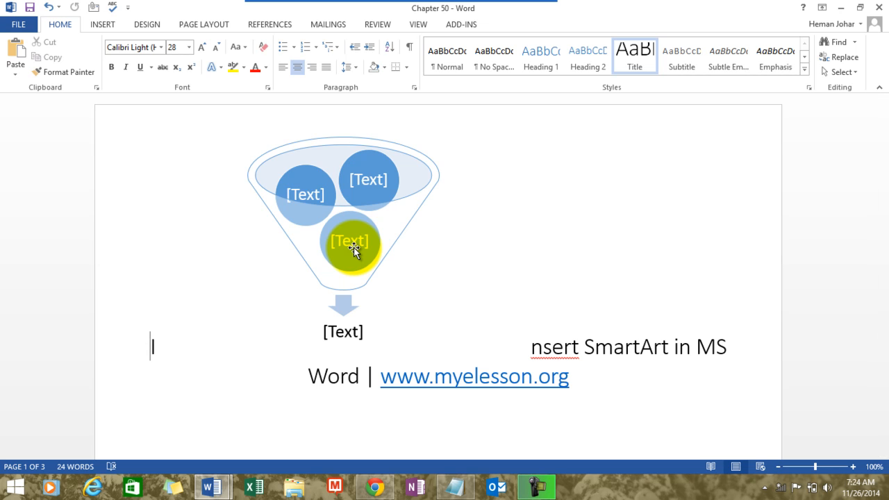
{"action": "left_click", "coordinate": [351, 241]}
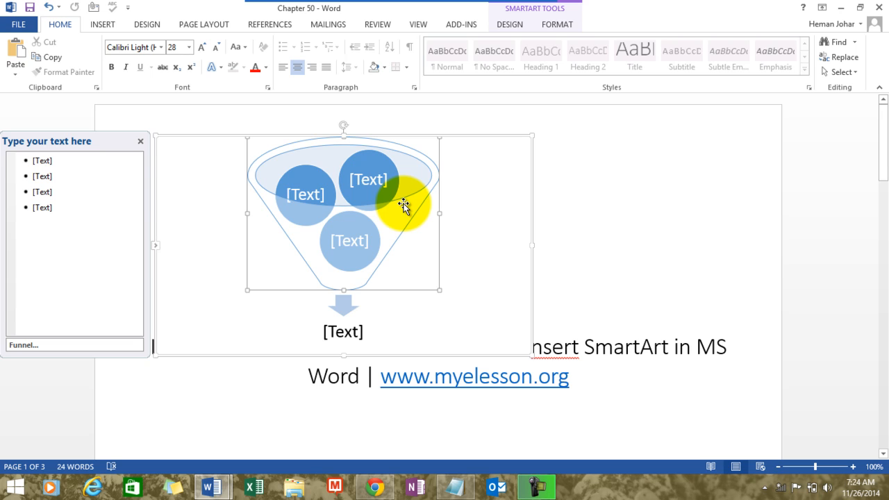
{"action": "left_click_drag", "start_coordinate": [403, 202], "coordinate": [487, 198]}
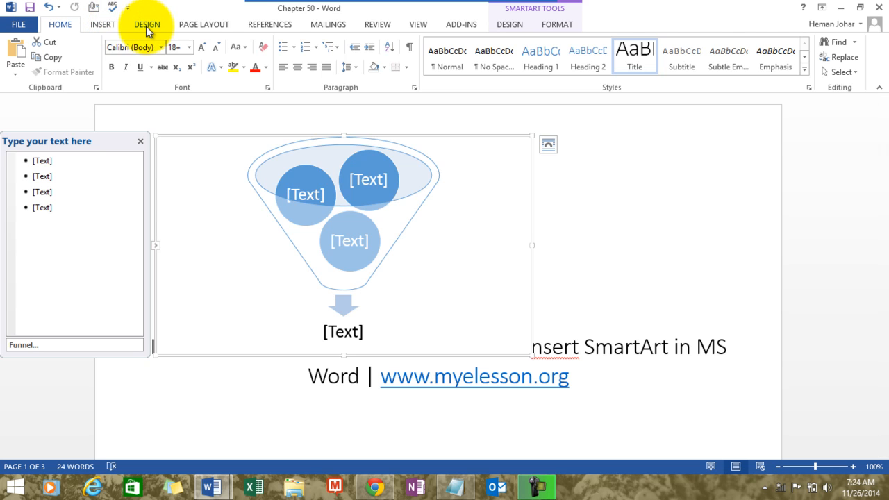
{"action": "left_click", "coordinate": [146, 24]}
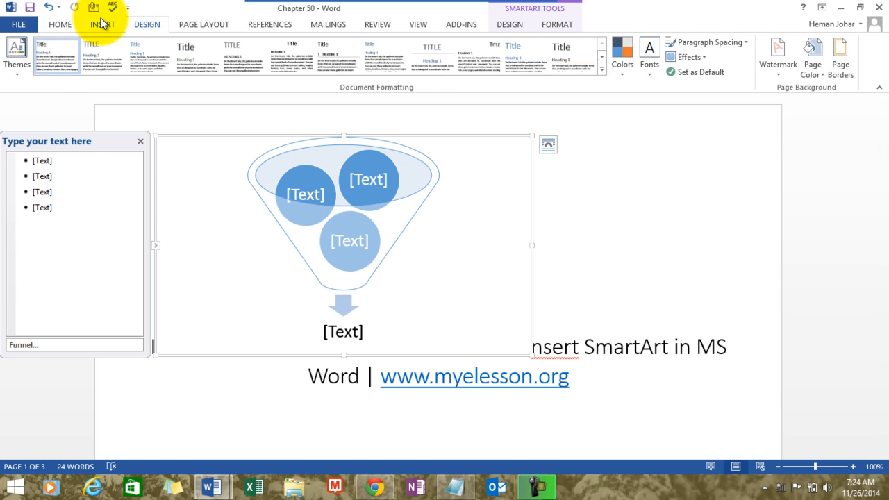
{"action": "left_click", "coordinate": [102, 24]}
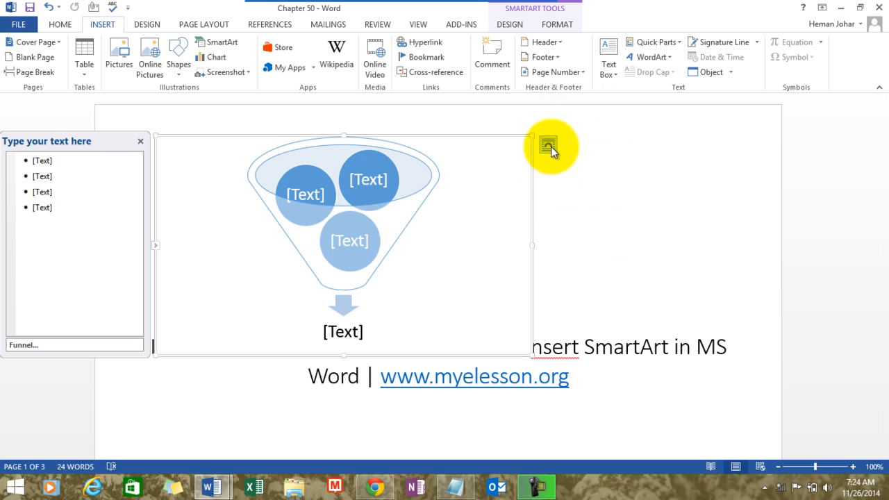
Apply a text wrapping option to the funnel through Layout Options
{"action": "left_click", "coordinate": [549, 146]}
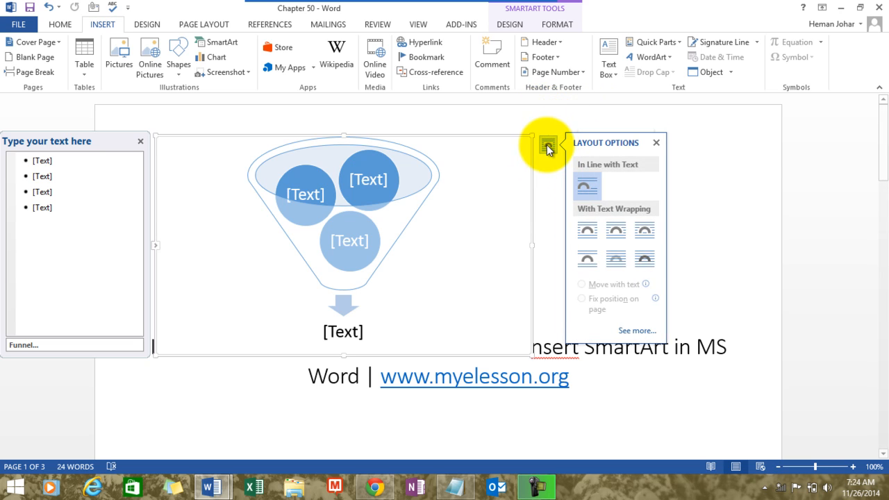
{"action": "mouse_move", "coordinate": [549, 147]}
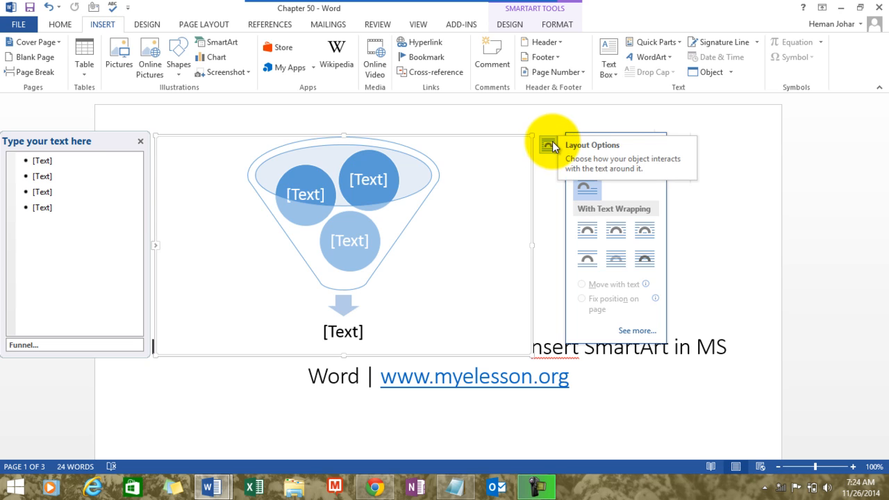
{"action": "left_click", "coordinate": [587, 230]}
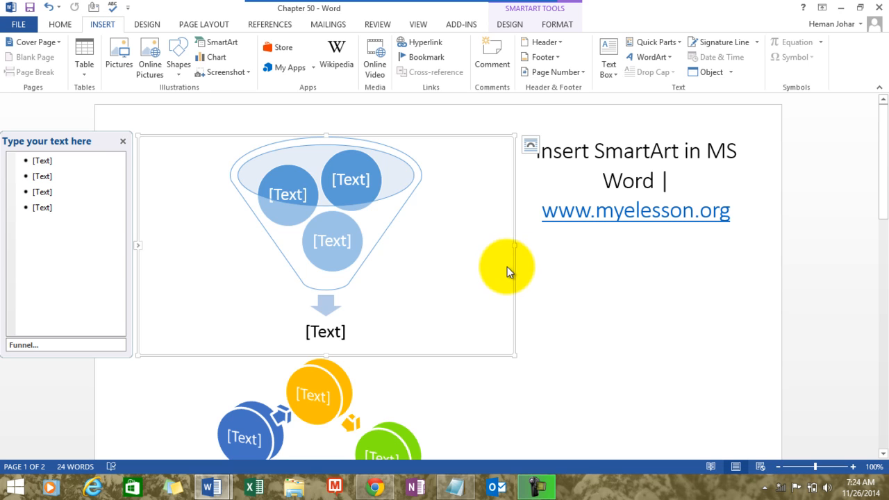
{"action": "mouse_move", "coordinate": [512, 269]}
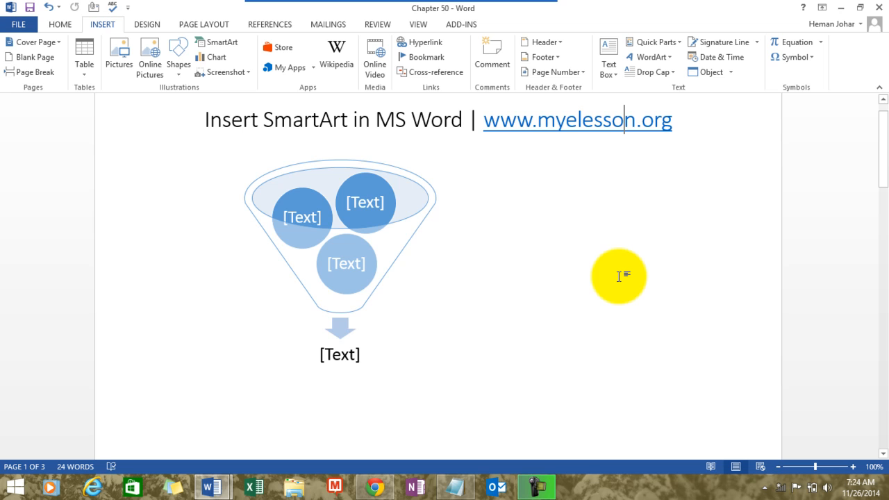
{"action": "mouse_move", "coordinate": [489, 267]}
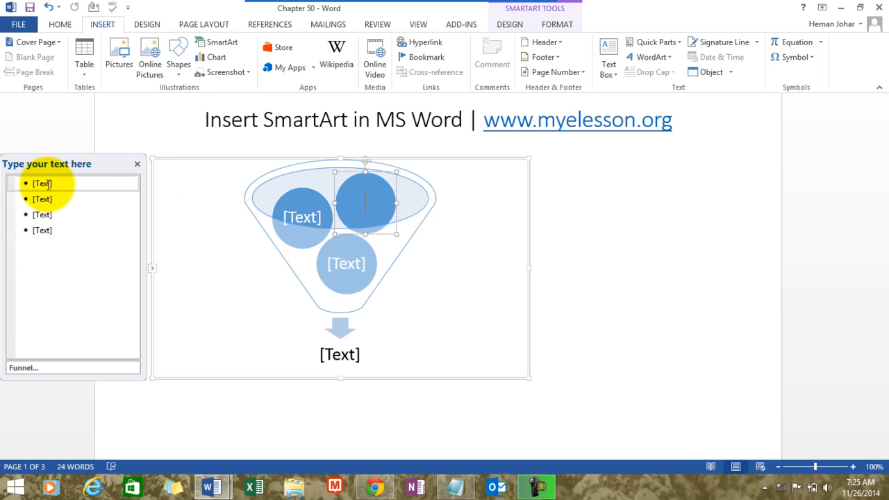
Enter Boy, Meets, Girl and the result line 'Boy's Life Goes For a Toss'
{"action": "left_click", "coordinate": [42, 184]}
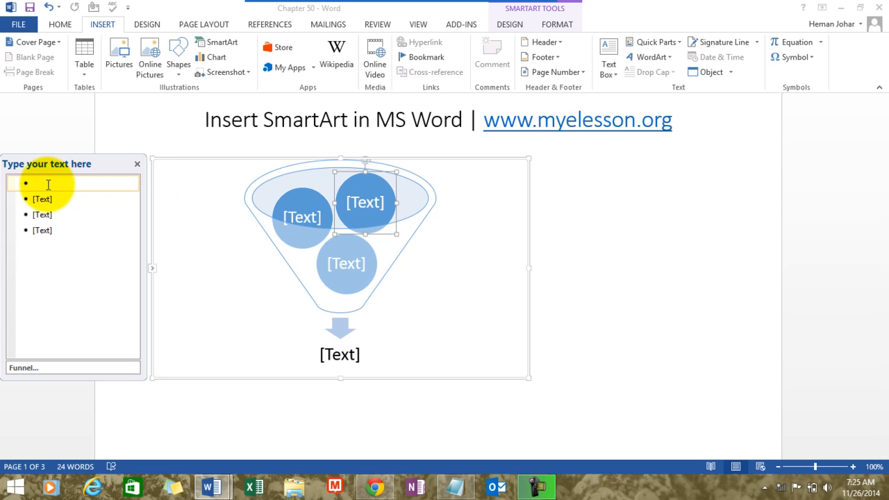
{"action": "type", "text": "Boy"}
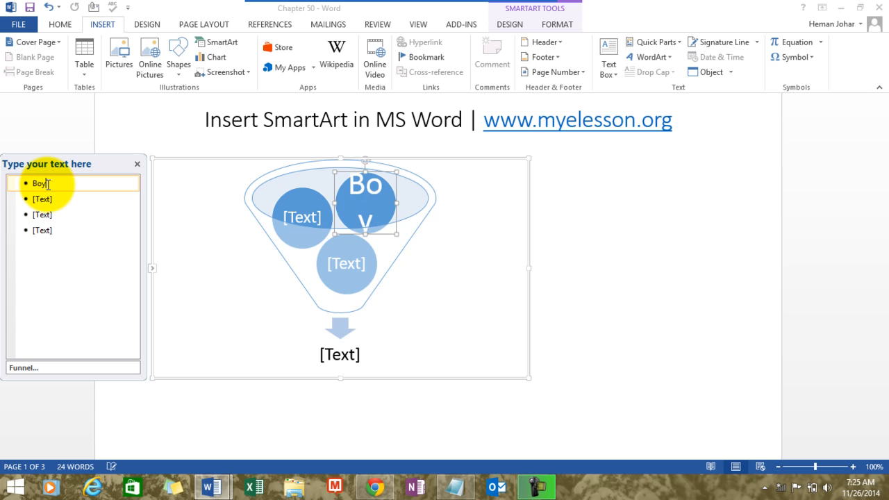
{"action": "type", "text": "y"}
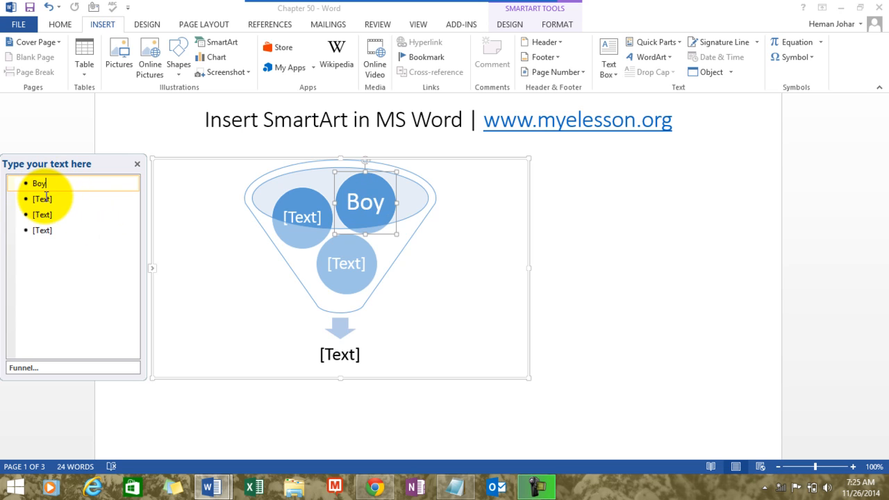
{"action": "type", "text": "Meets"}
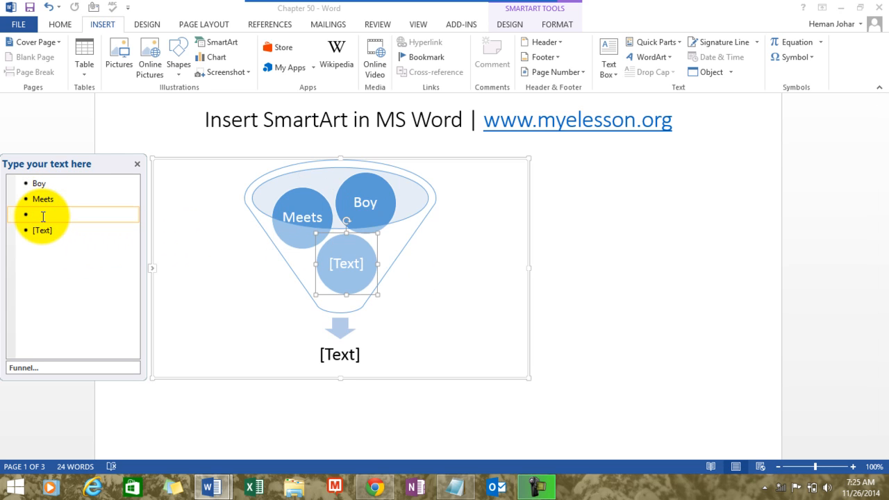
{"action": "type", "text": "Girl"}
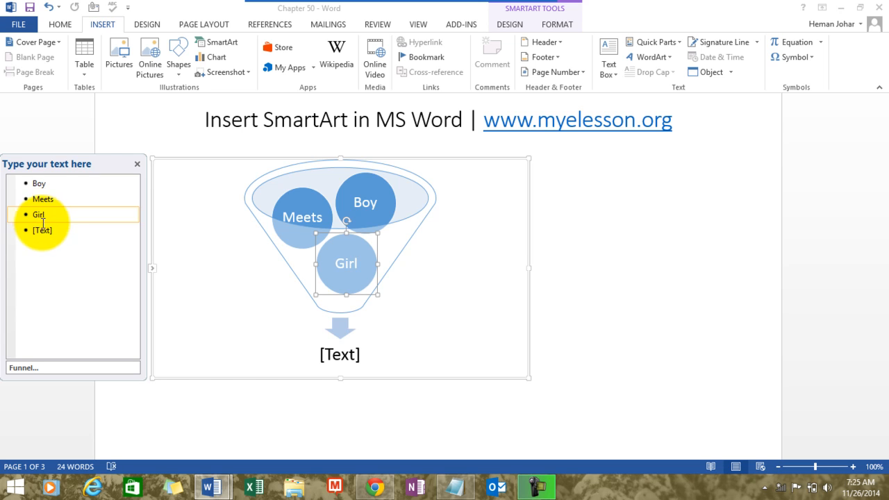
{"action": "type", "text": "B"}
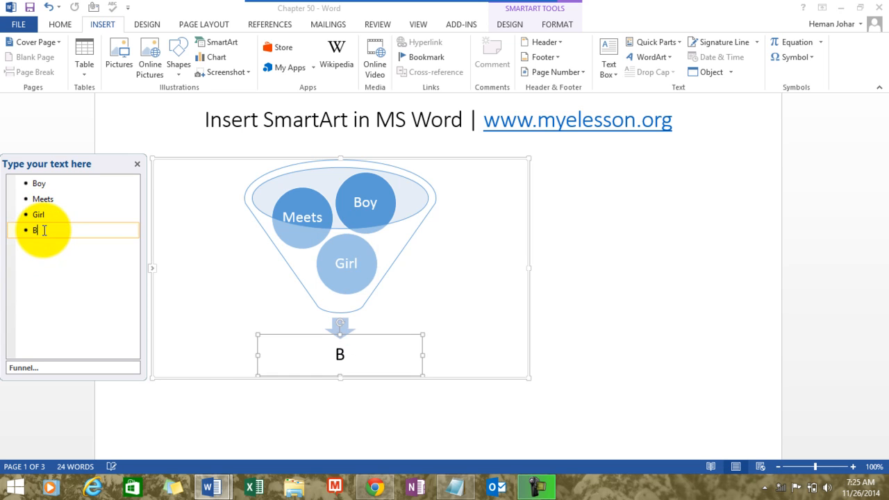
{"action": "type", "text": "oy's Life Goes For"}
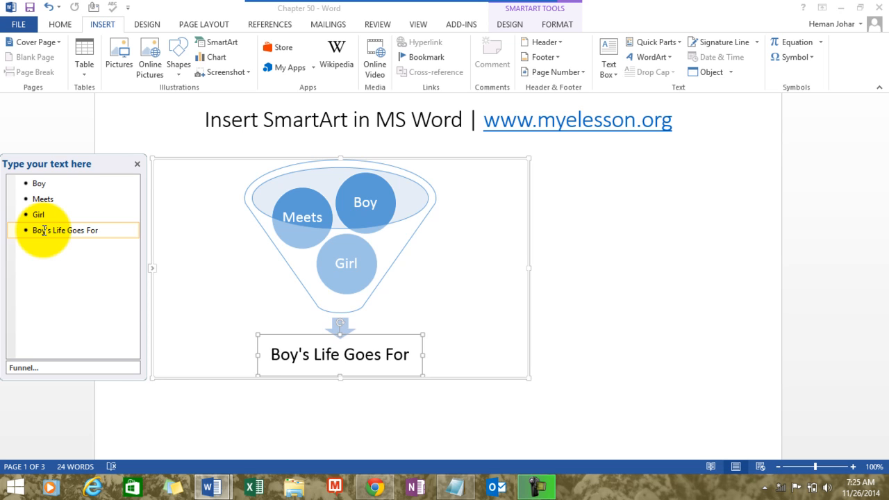
{"action": "type", "text": "a To"}
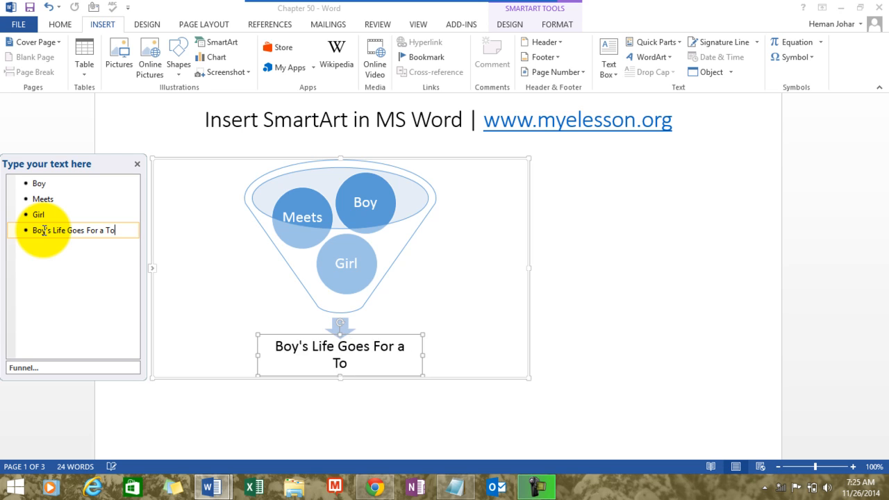
{"action": "type", "text": "ss"}
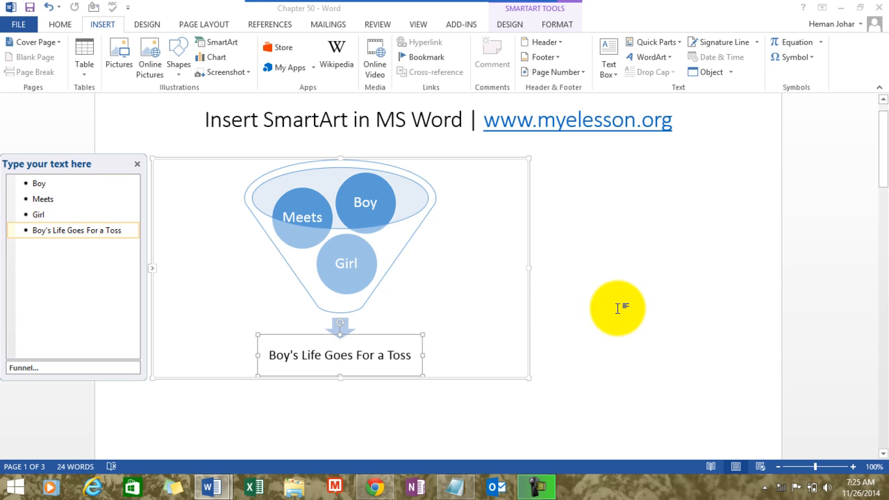
{"action": "left_click", "coordinate": [340, 355]}
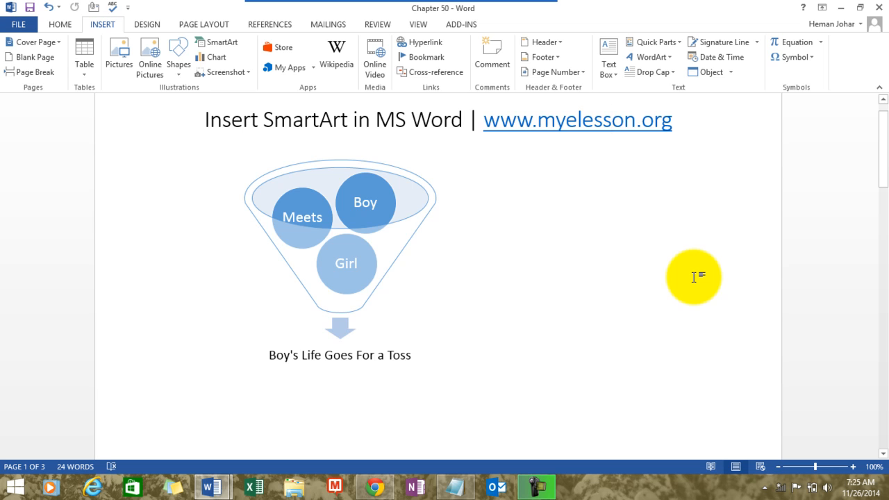
Copy the funnel graphic and paste it into a new blank document
{"action": "left_click", "coordinate": [611, 119]}
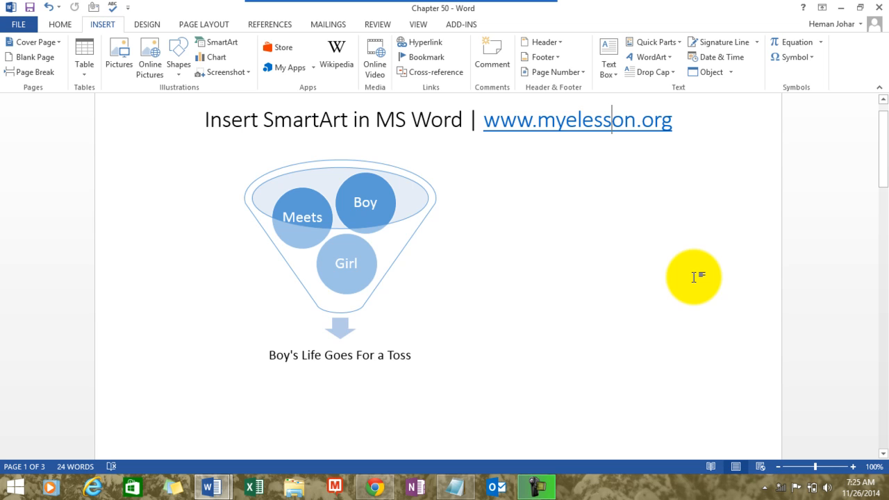
{"action": "left_click", "coordinate": [396, 235]}
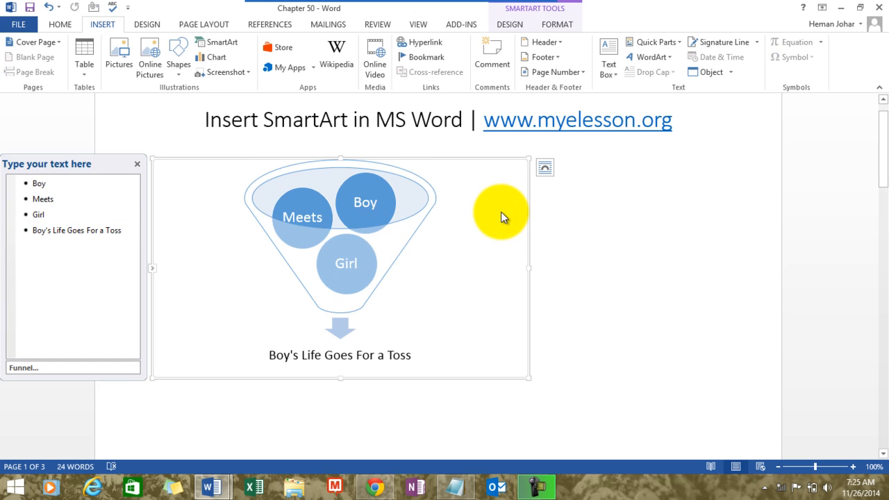
{"action": "right_click", "coordinate": [502, 216]}
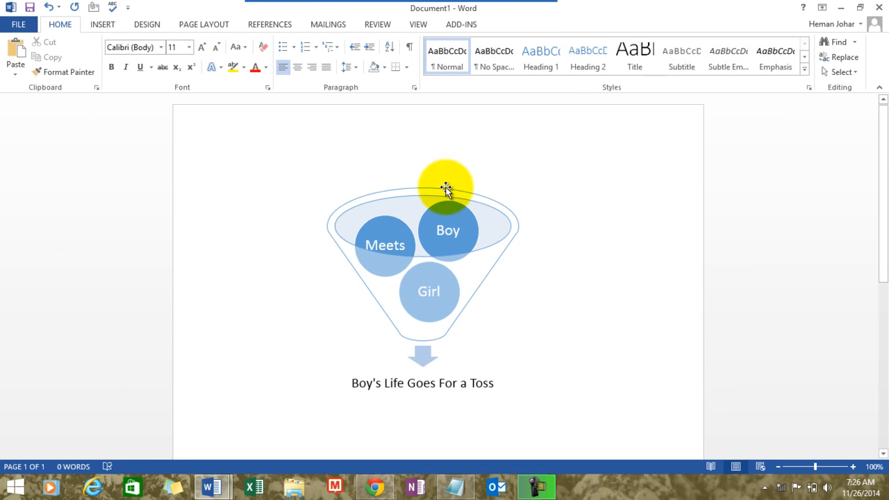
{"action": "left_click", "coordinate": [446, 189]}
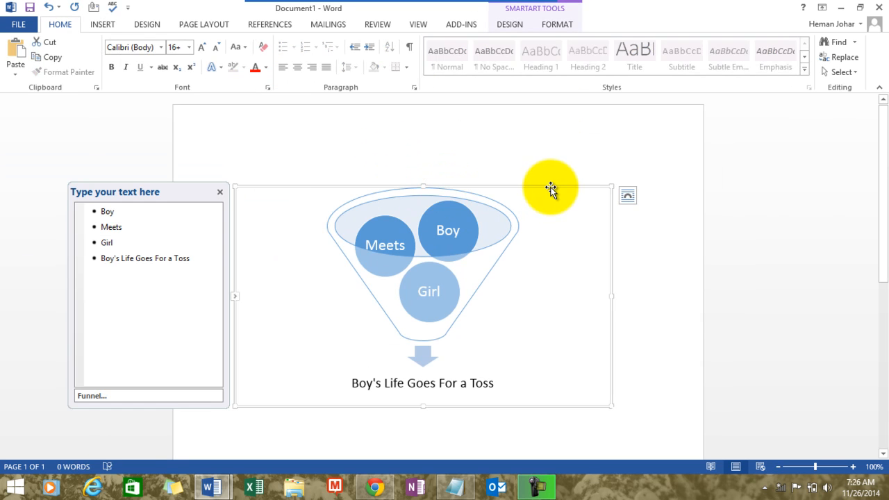